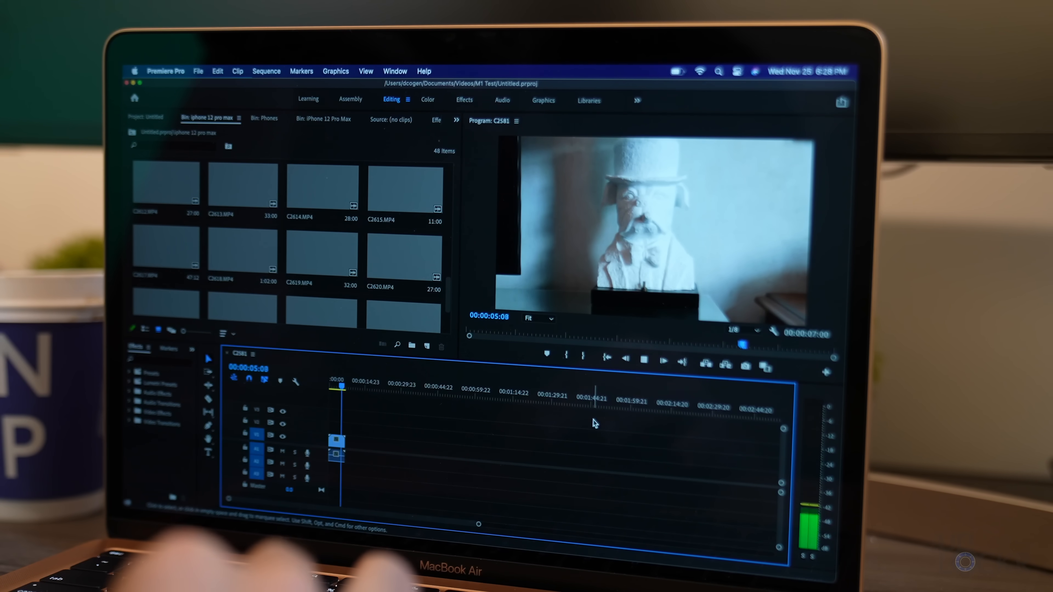
Play the C2620.MP4 clip on the Premiere Pro timeline to about 14 seconds
click(403, 258)
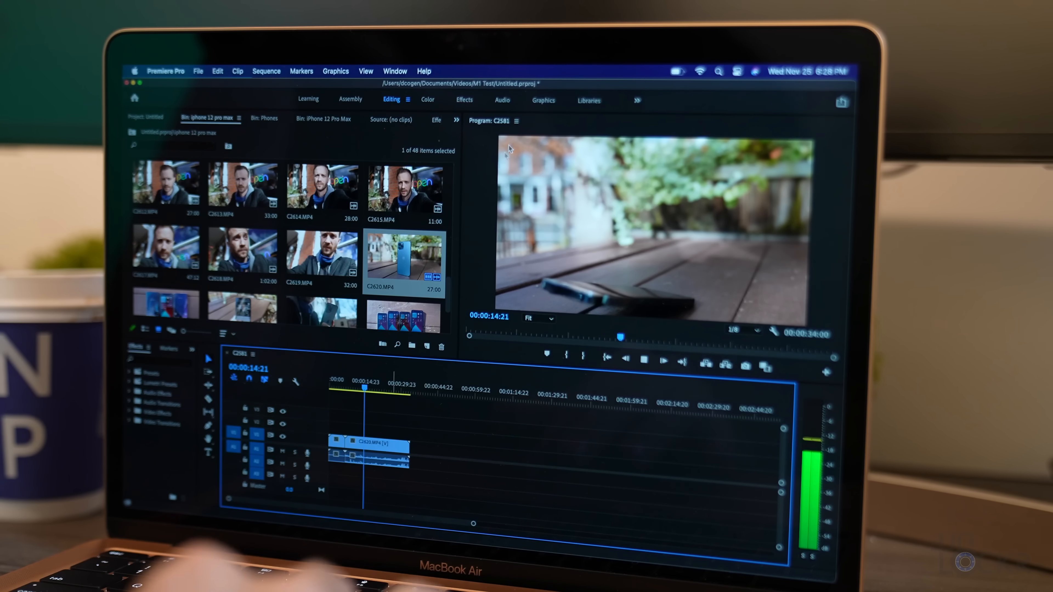
mouse_move(666, 271)
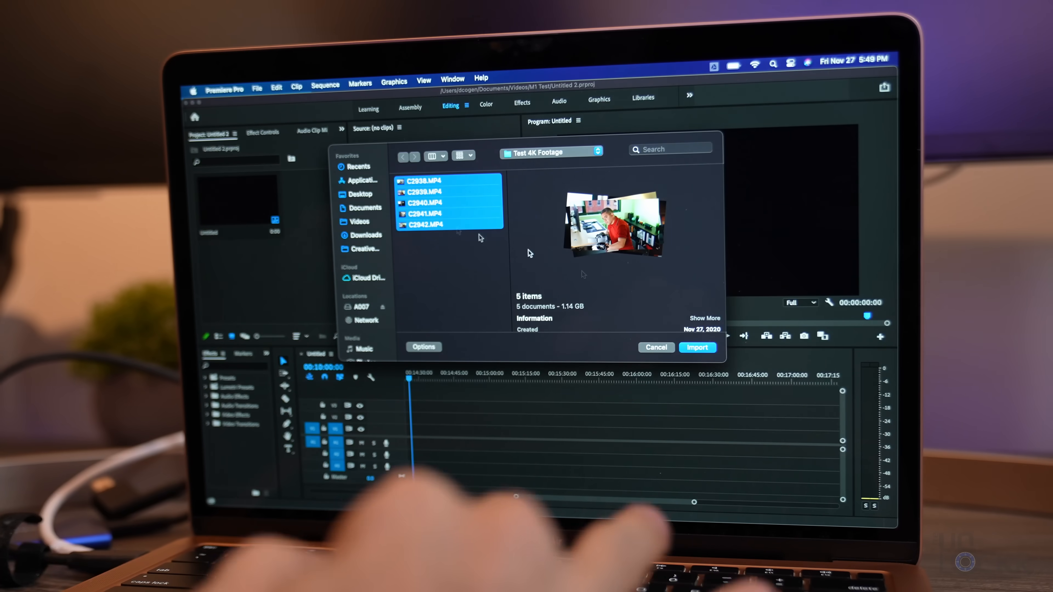
Import the five selected 4K MP4 clips into the Untitled 2 project and preview one
click(697, 347)
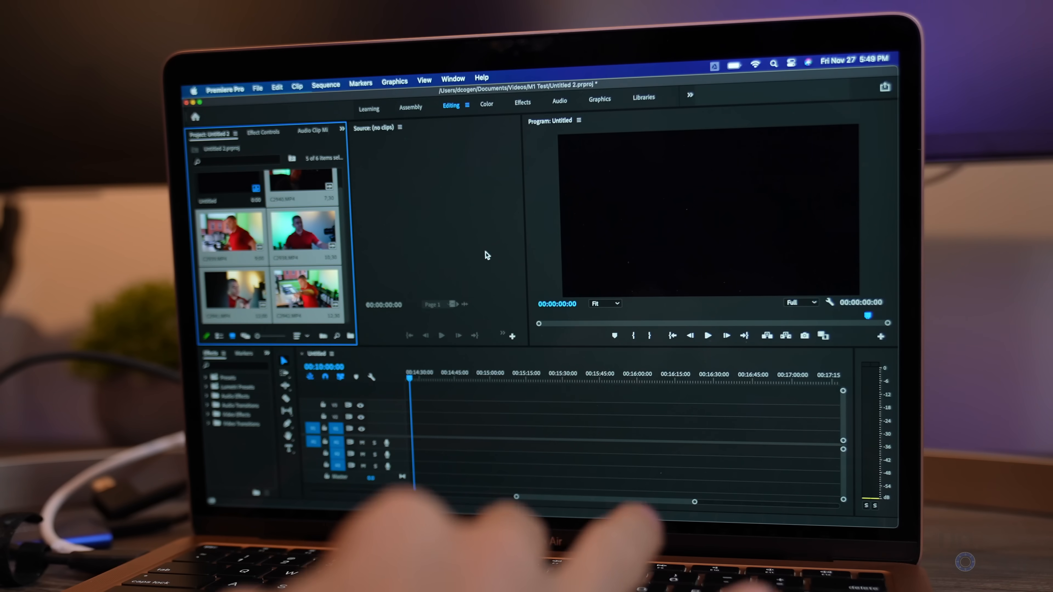
double_click(302, 235)
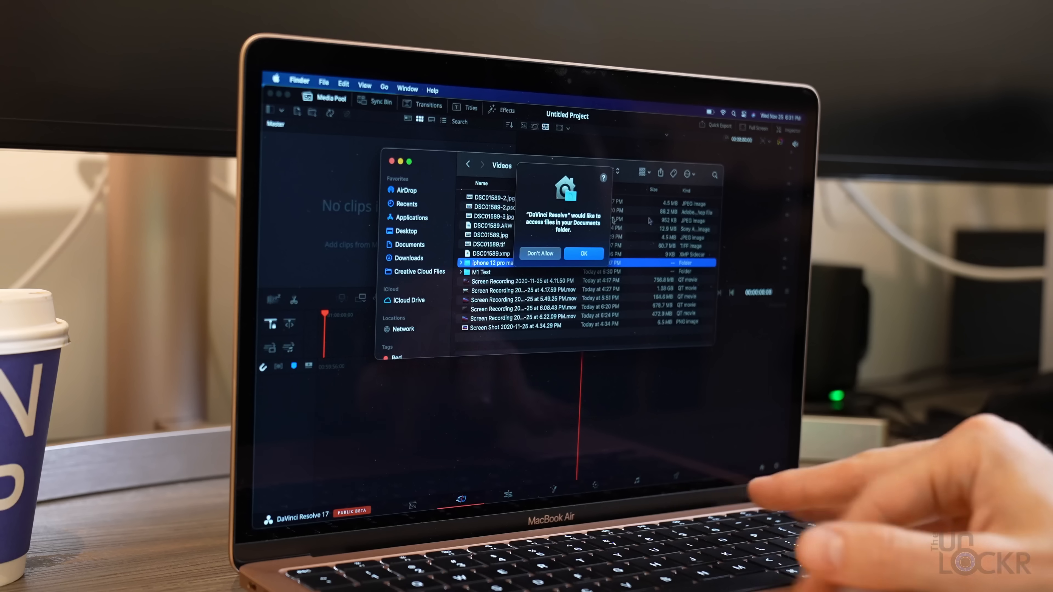
Allow Documents folder access and browse the imported clips in the Media Pool
click(583, 254)
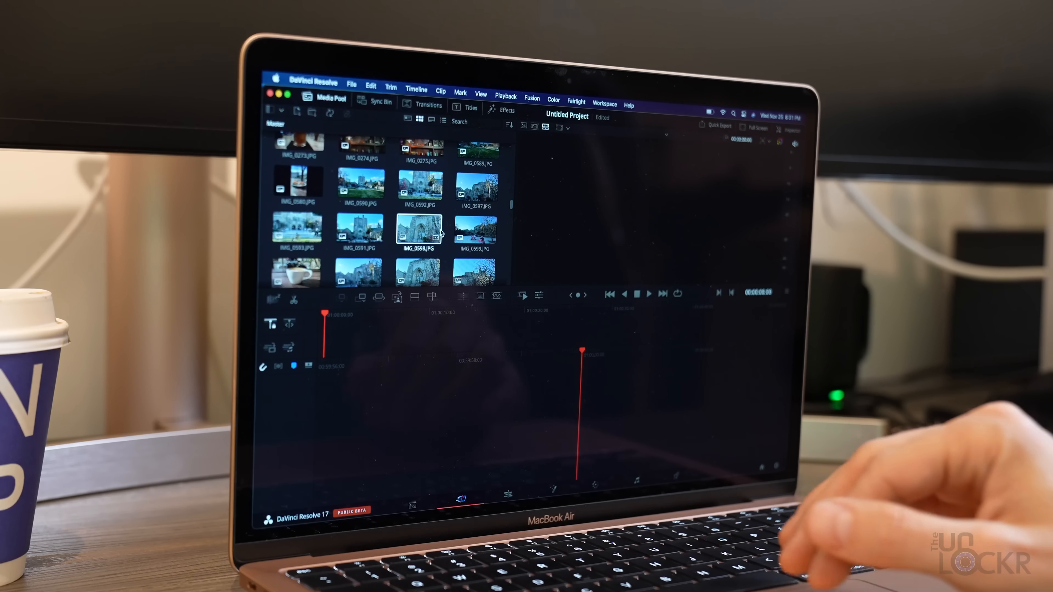
scroll(down, 3)
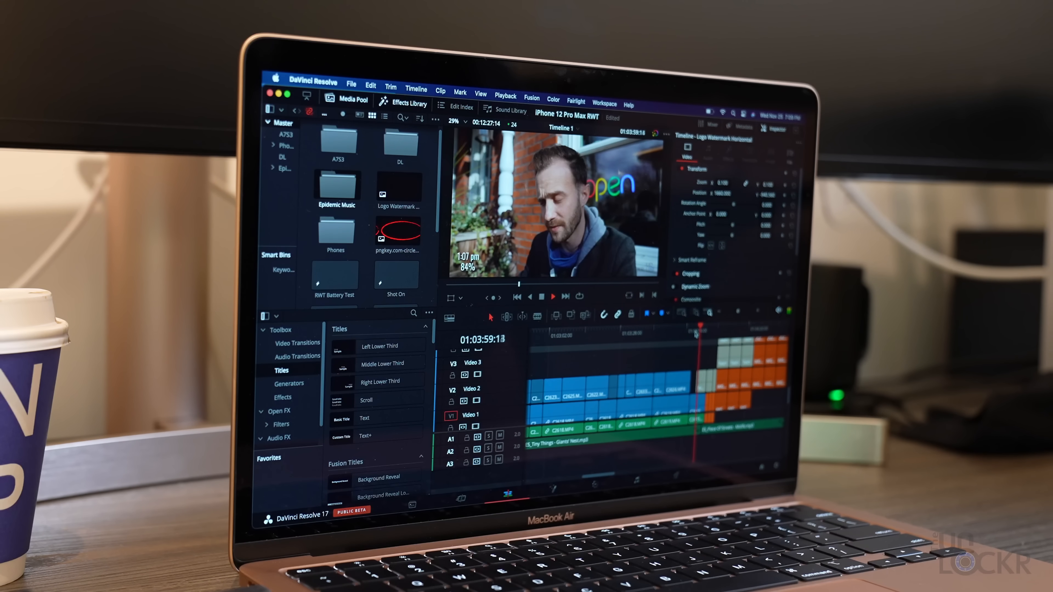
Play the iPhone 12 Pro Max RWT side-by-side 4K comparison timeline and bring up playback options
click(553, 297)
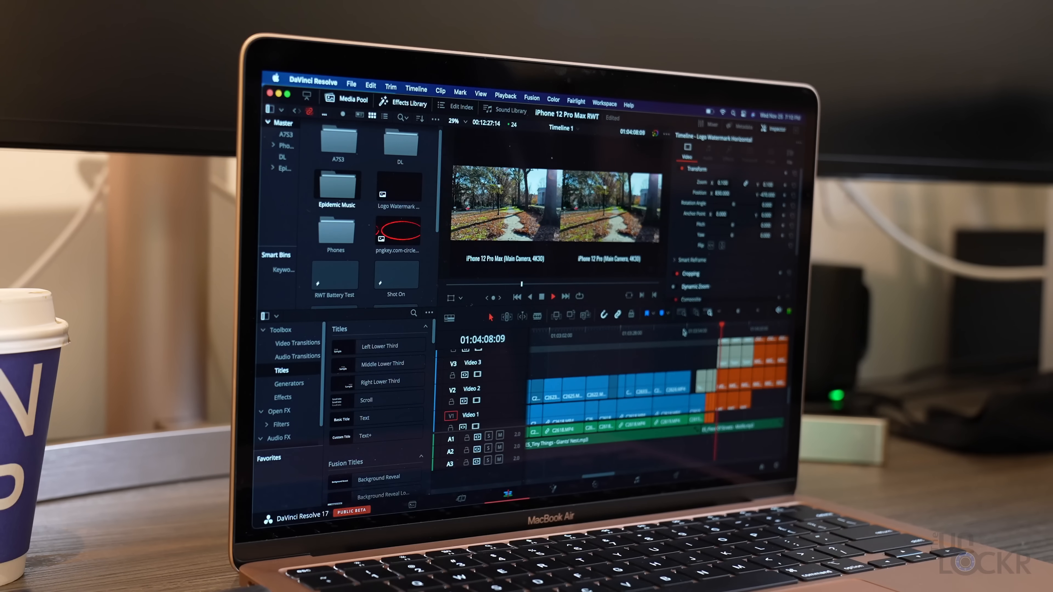
click(552, 296)
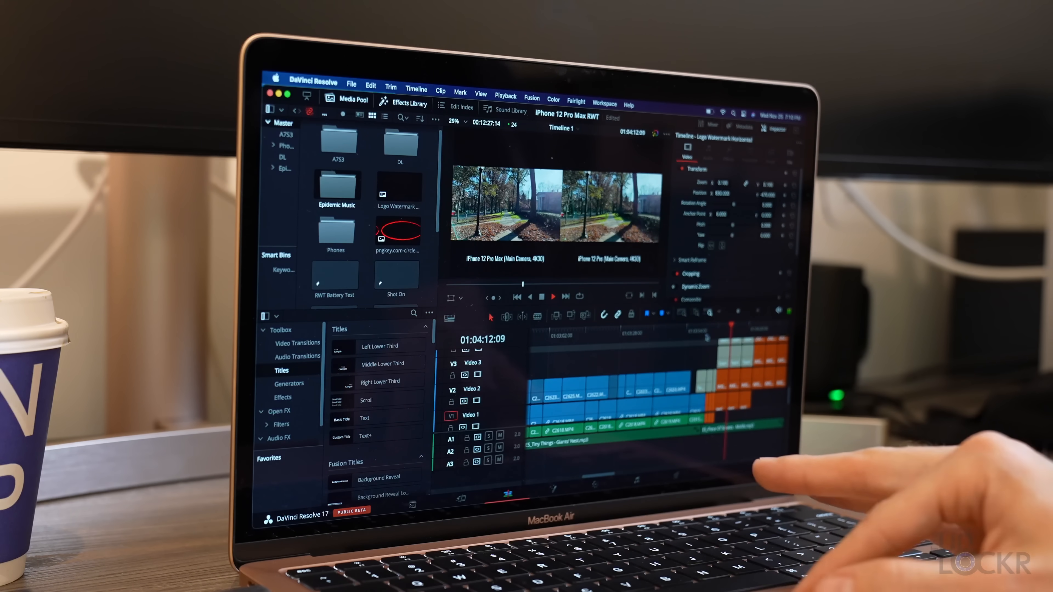
click(706, 333)
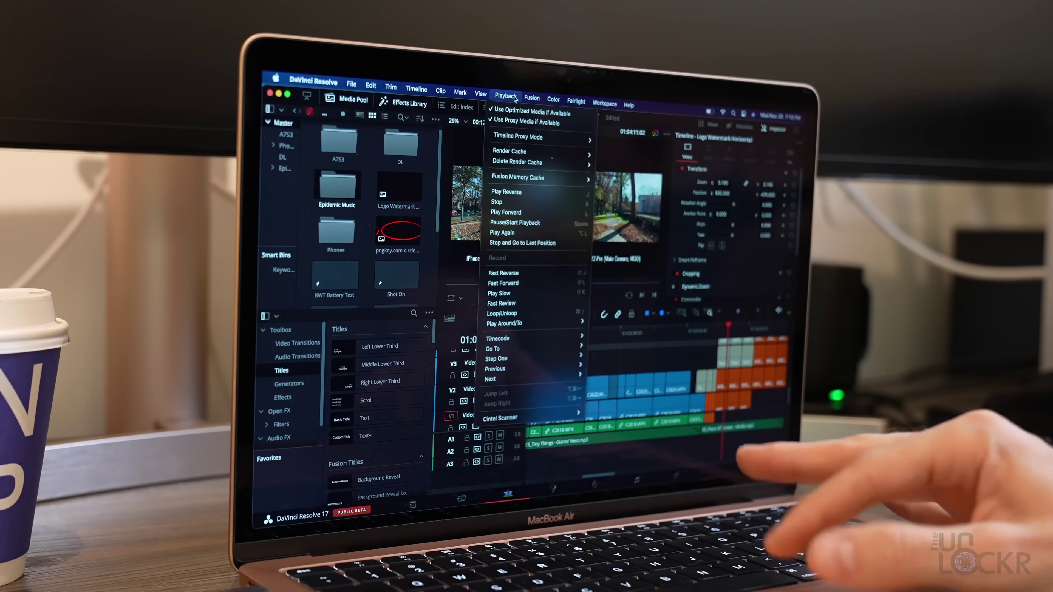
mouse_move(517, 137)
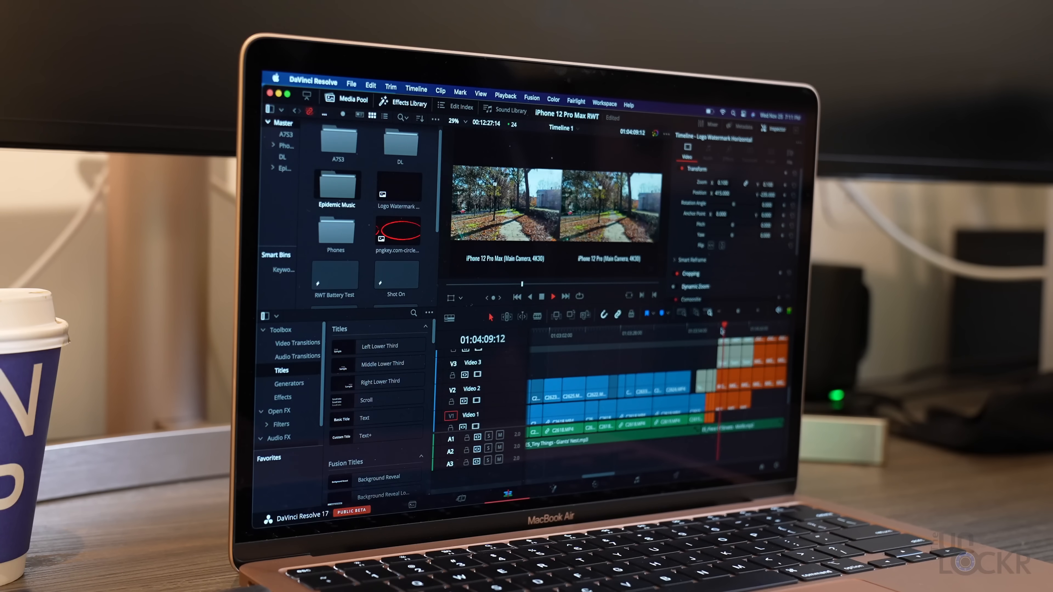
Play the 4K comparison timeline at Half Resolution timeline proxy mode
click(553, 296)
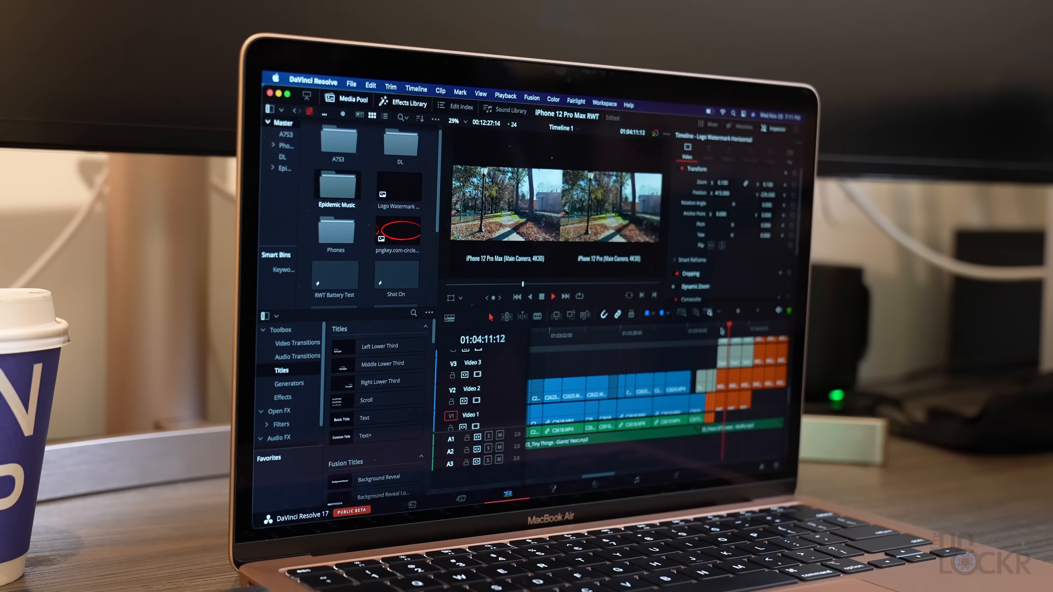